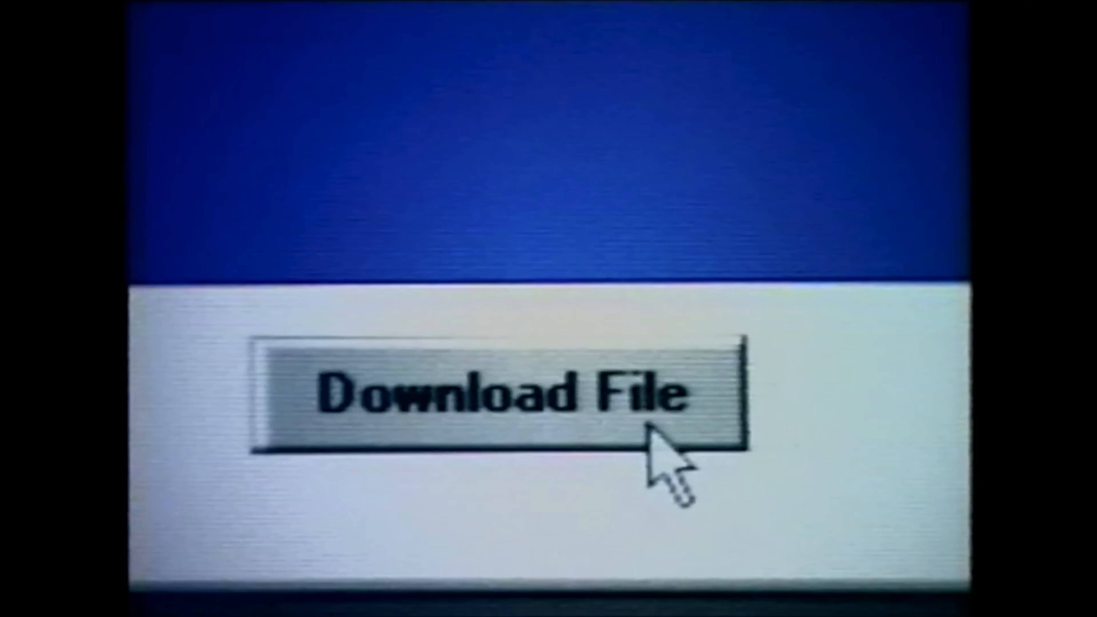
# Start a download, then scroll Ubuntu's system requirements and eBay Pentium II desktop listings
pyautogui.click(499, 393)
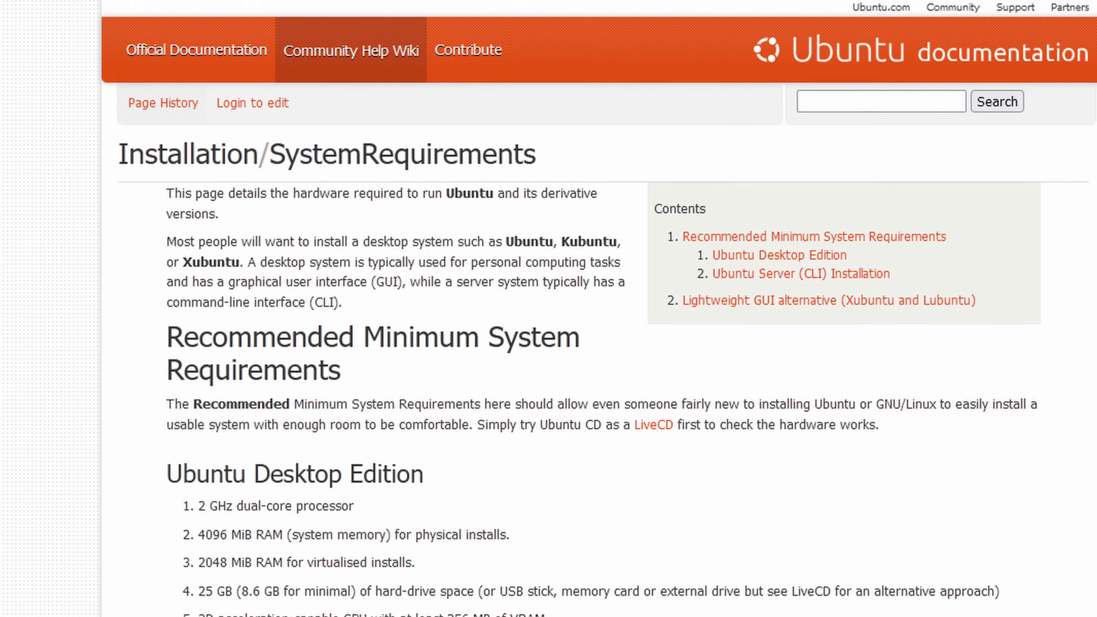
pyautogui.scroll(-3)
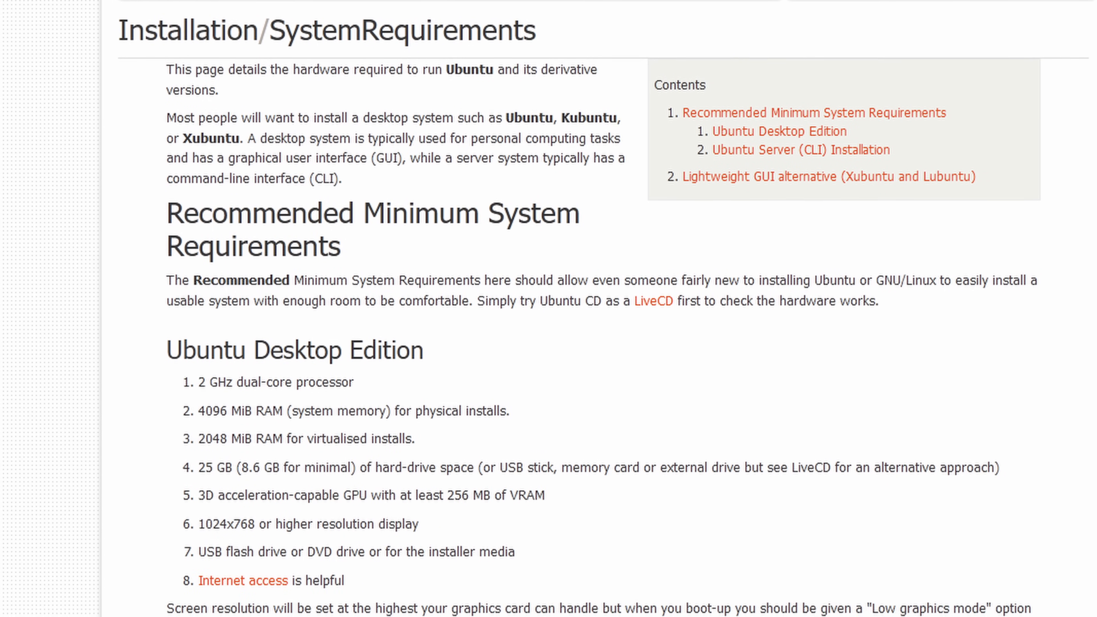
pyautogui.scroll(-3)
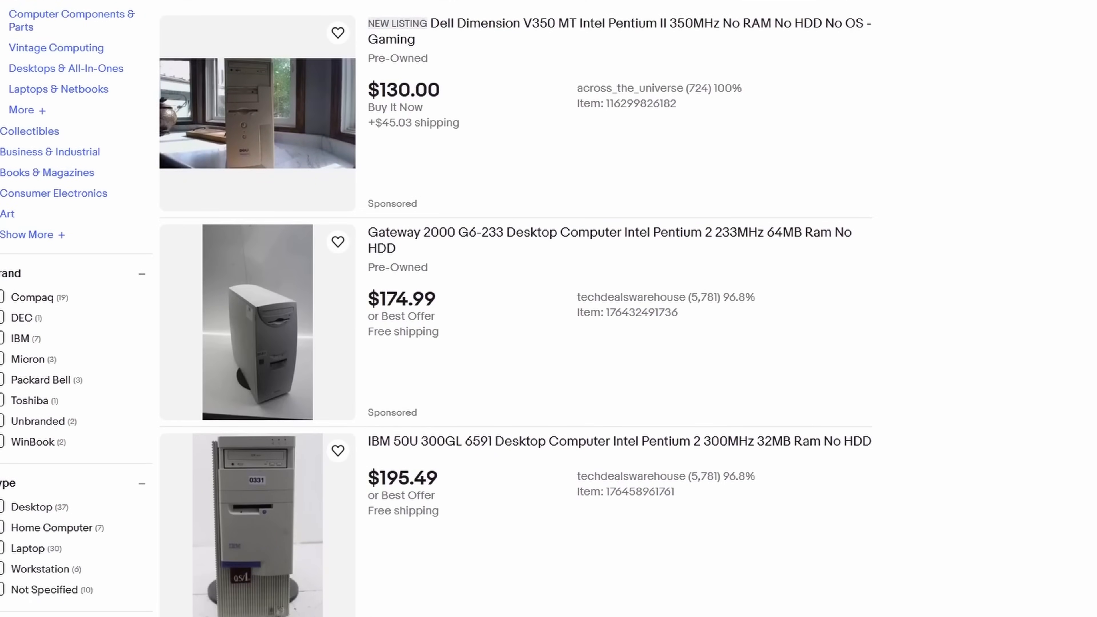
pyautogui.scroll(-3)
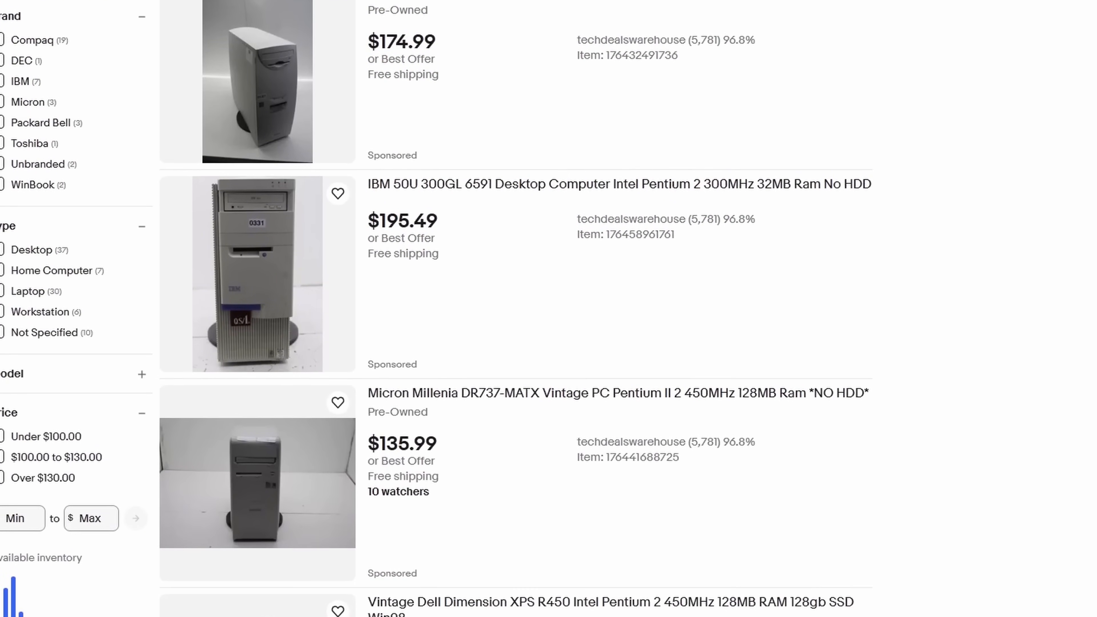
pyautogui.scroll(-3)
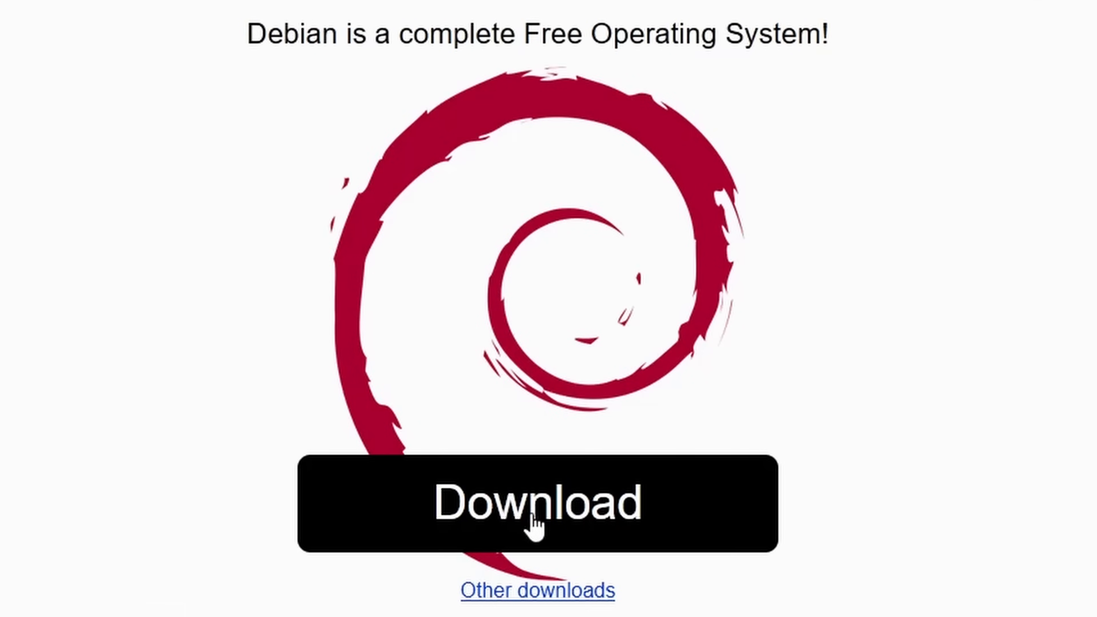
# Start the Debian download from the homepage's Download button
pyautogui.click(533, 504)
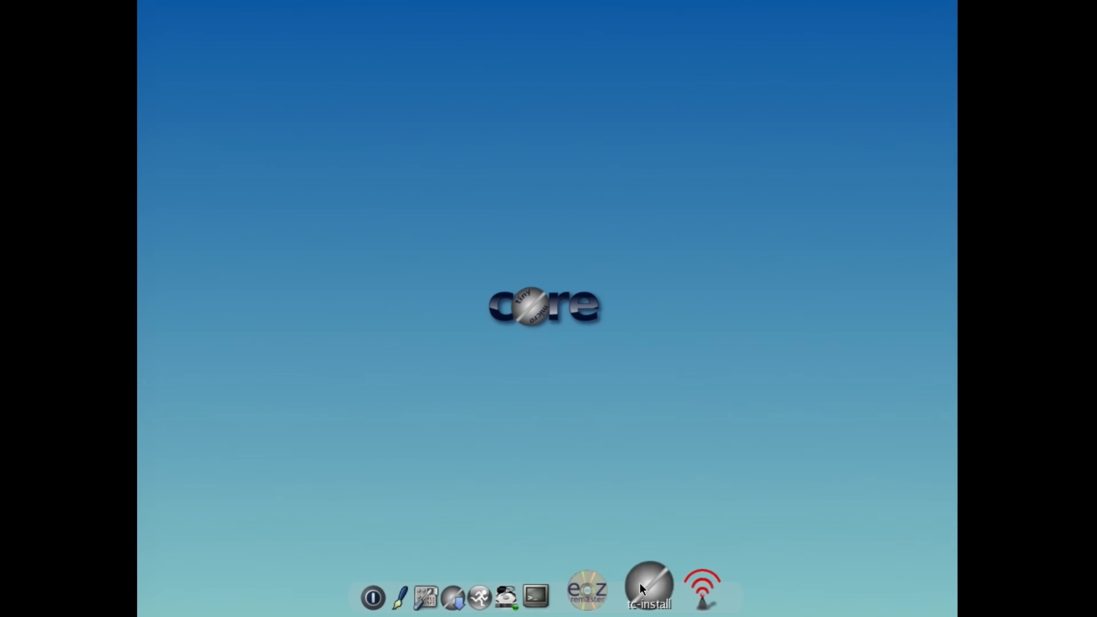
# Launch the tc-install wizard from the dock
pyautogui.click(648, 584)
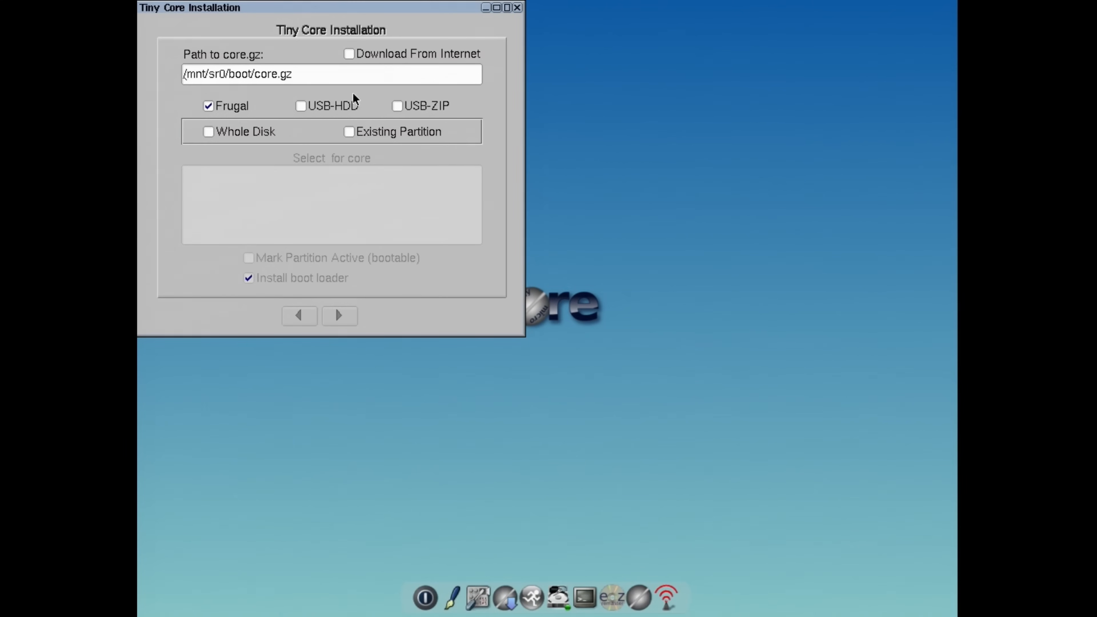
pyautogui.click(208, 132)
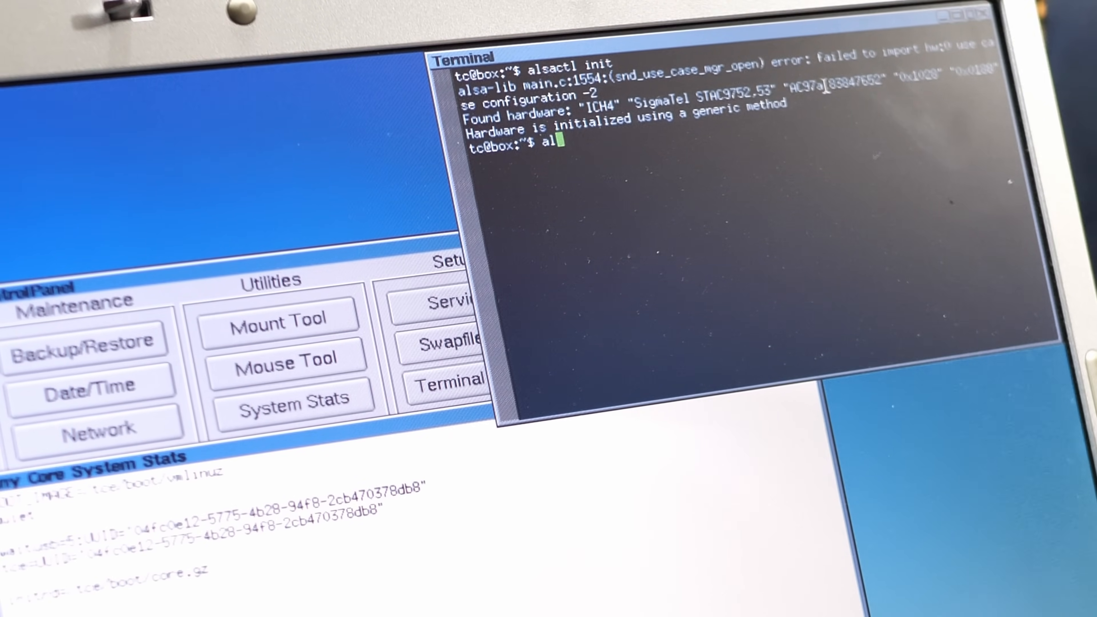
# Enter terminal text, then search the Apps repository by Tags for 'browser'
pyautogui.write('sami')
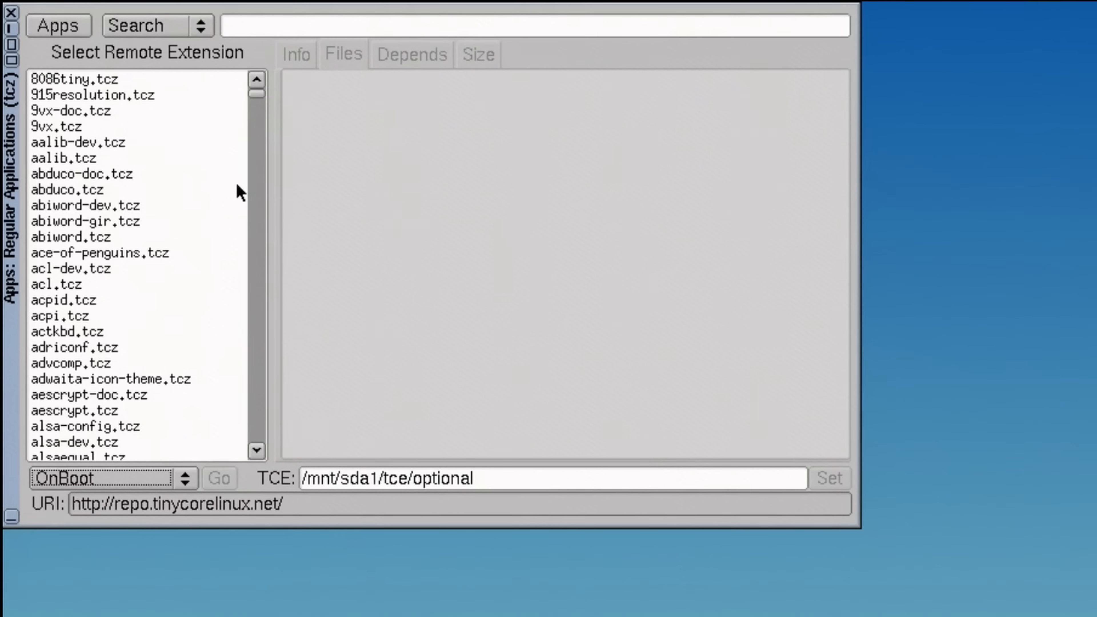
pyautogui.moveTo(122, 54)
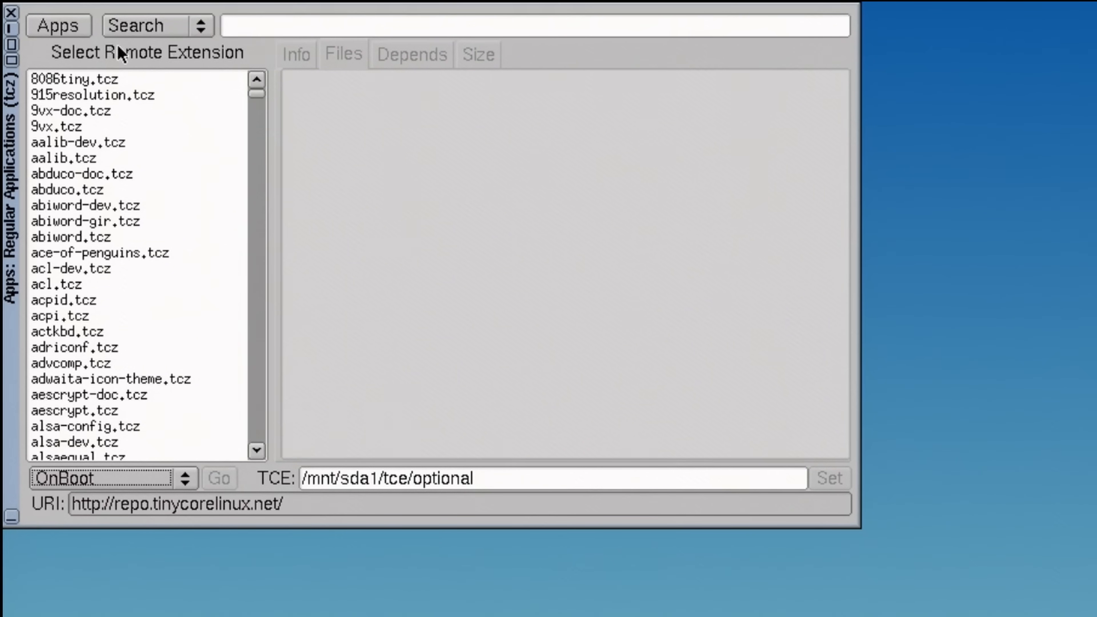
pyautogui.click(156, 25)
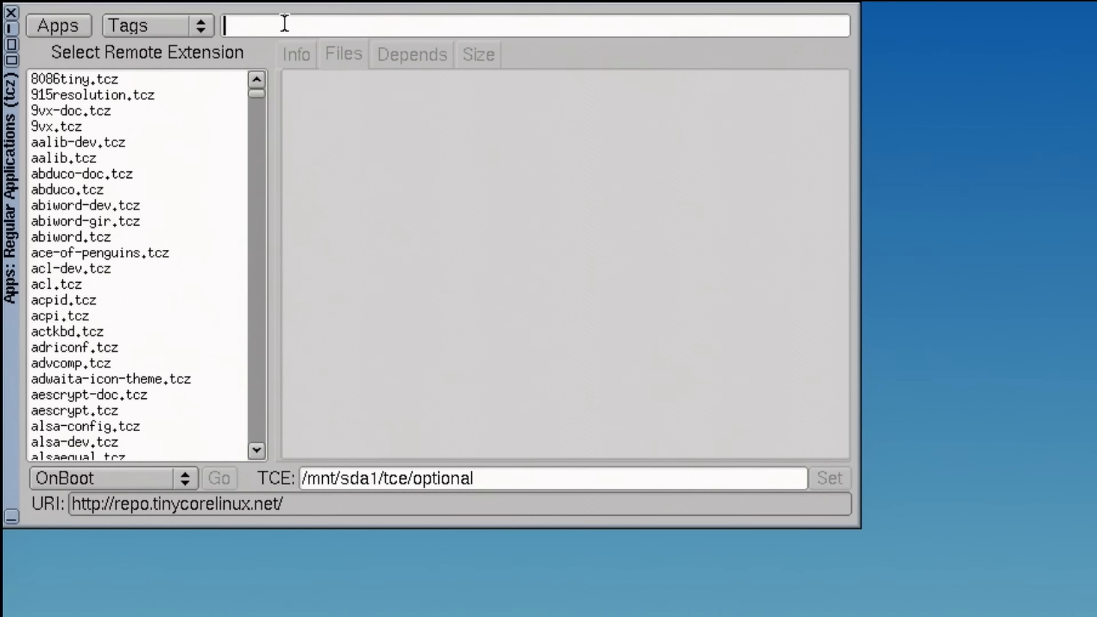
pyautogui.write('browser')
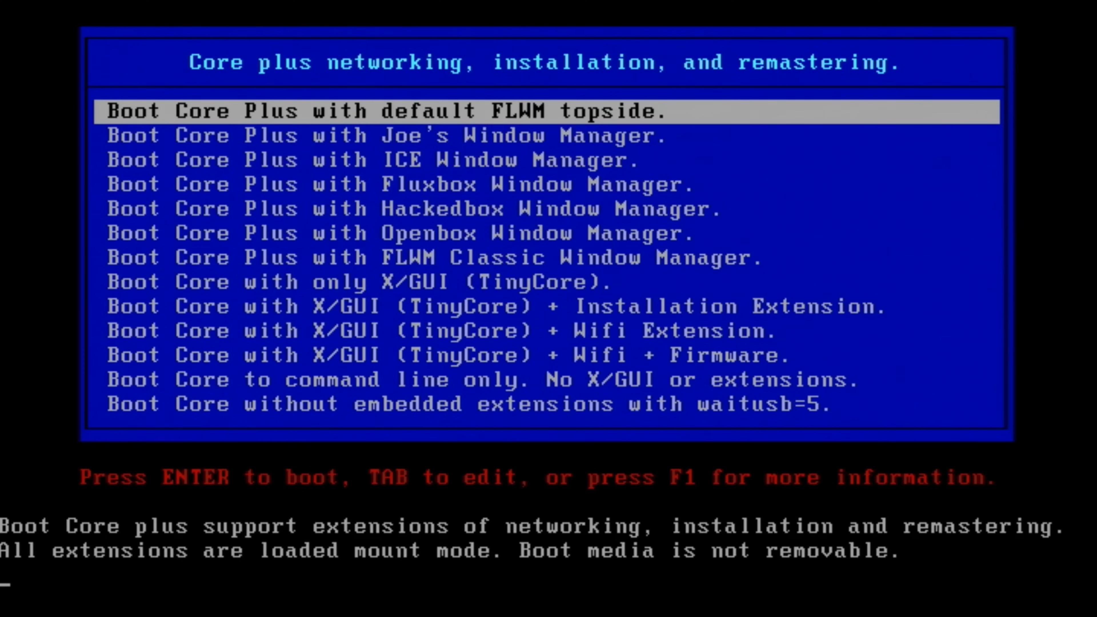
# Boot default Core Plus and include Wifi Support and Wireless Firmware in the install
pyautogui.press('Enter')
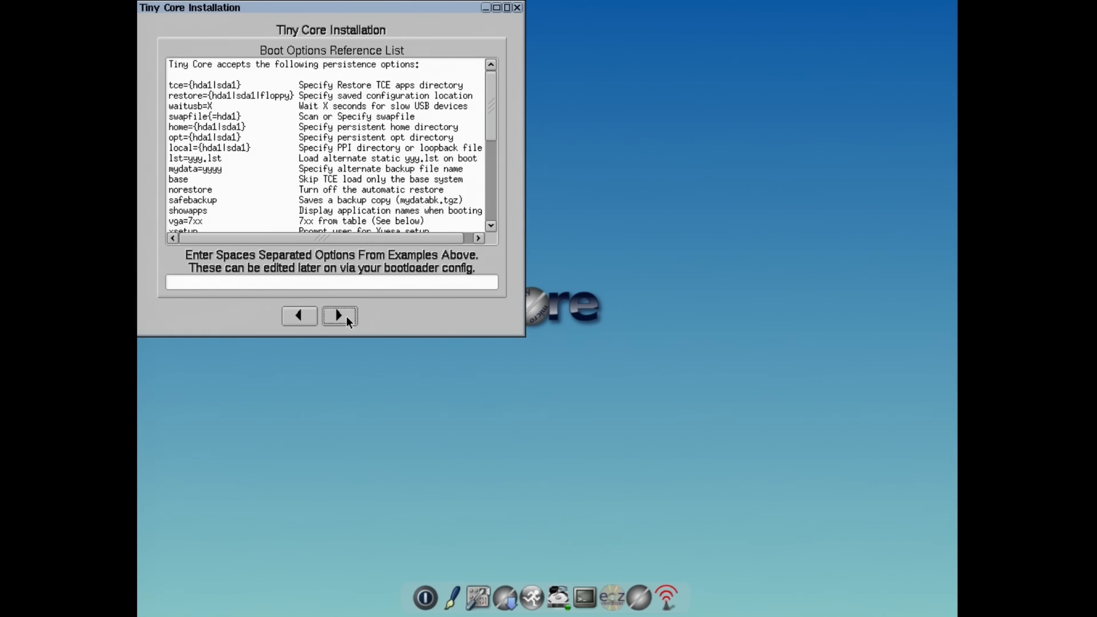
pyautogui.click(340, 316)
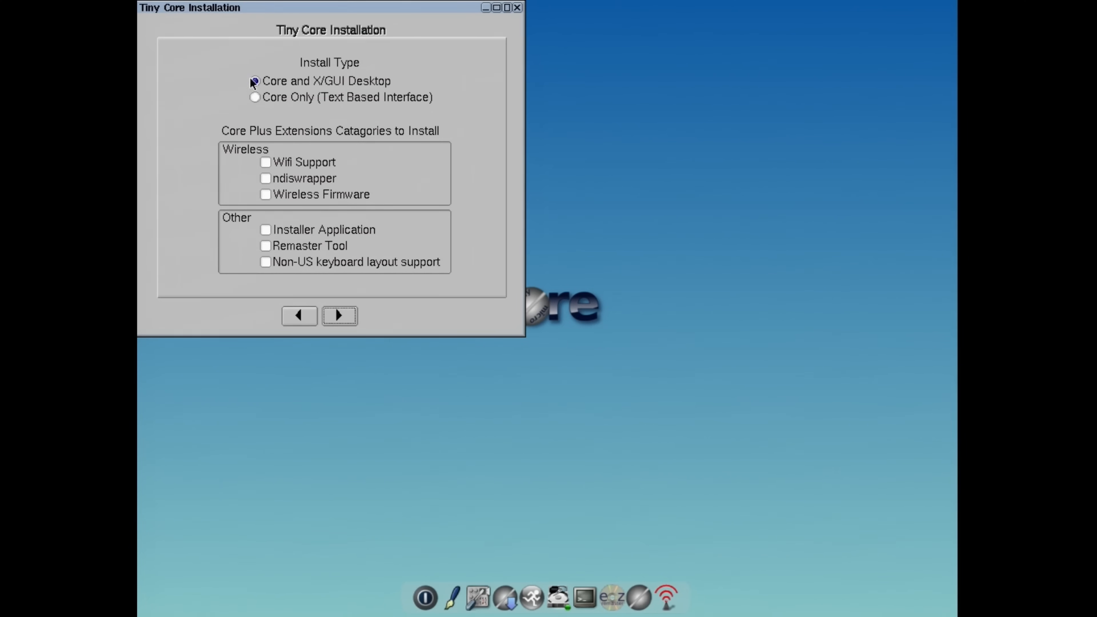
pyautogui.click(266, 161)
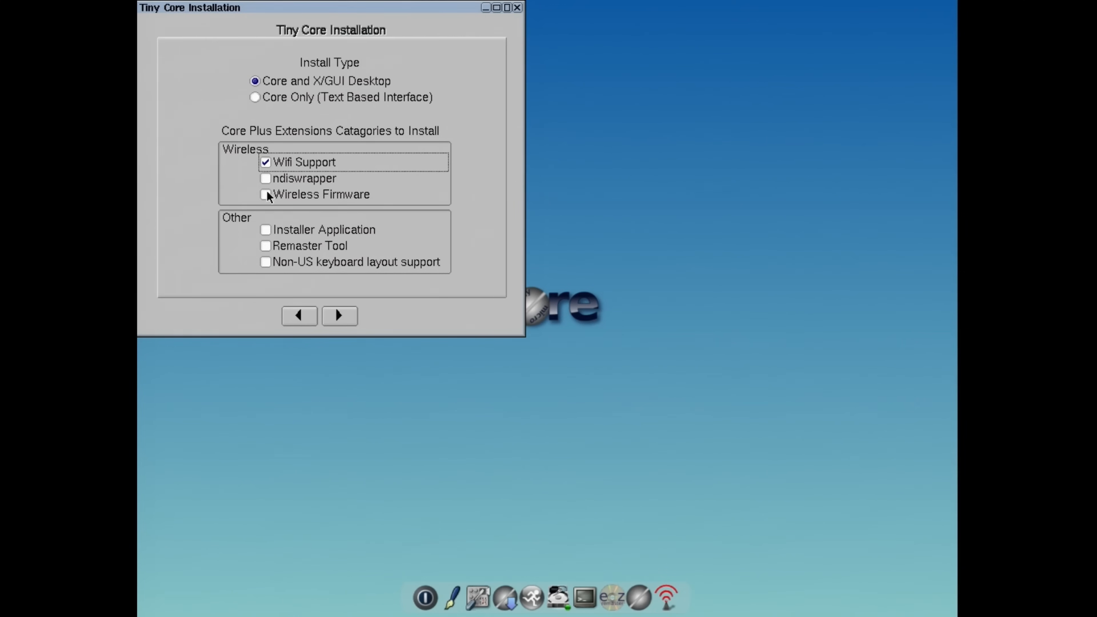
pyautogui.click(265, 194)
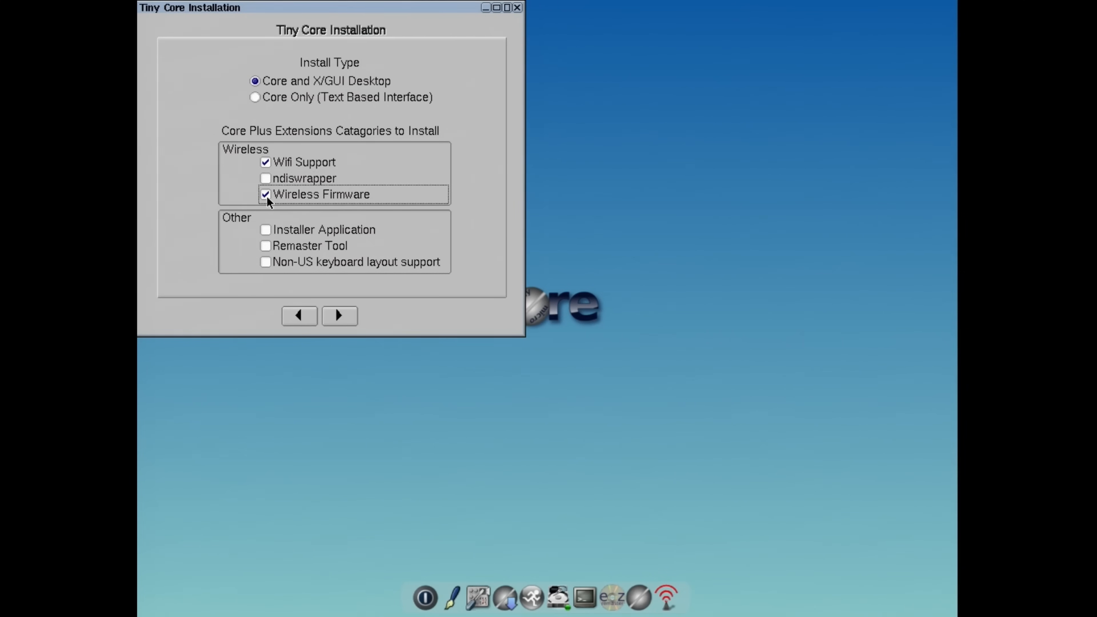
pyautogui.click(339, 315)
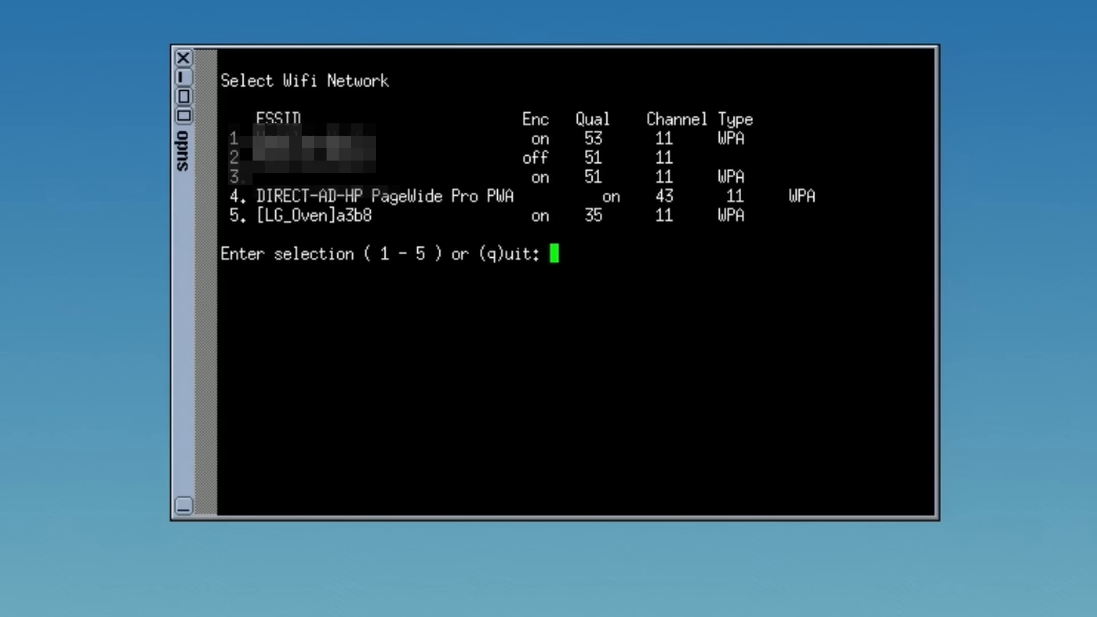
# Select Wi-Fi network 1 so it prompts for the passphrase
pyautogui.write('1')
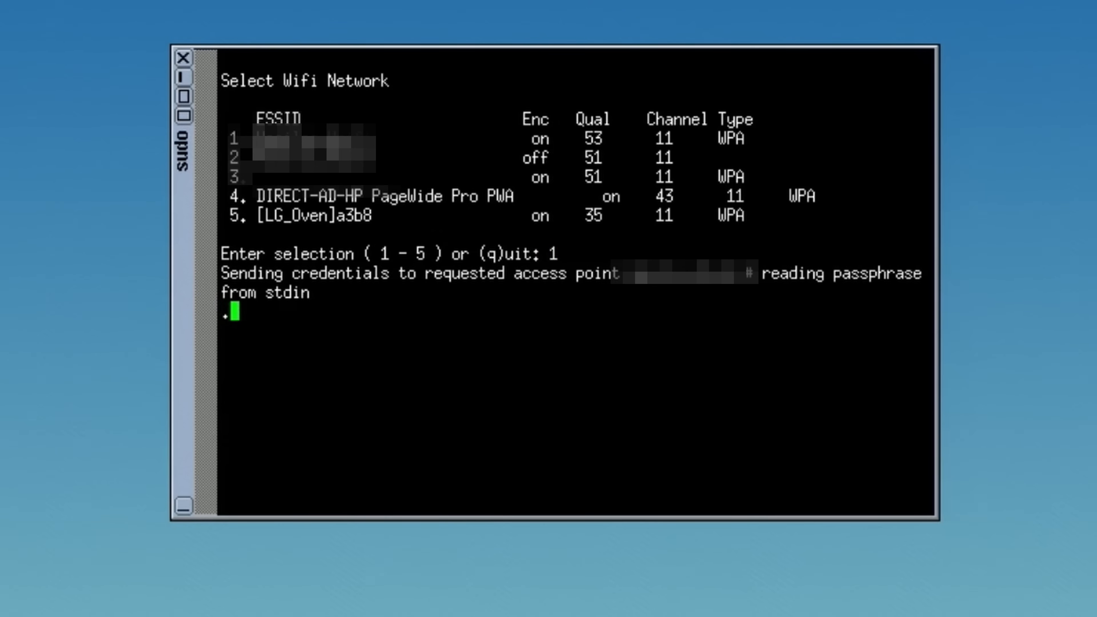